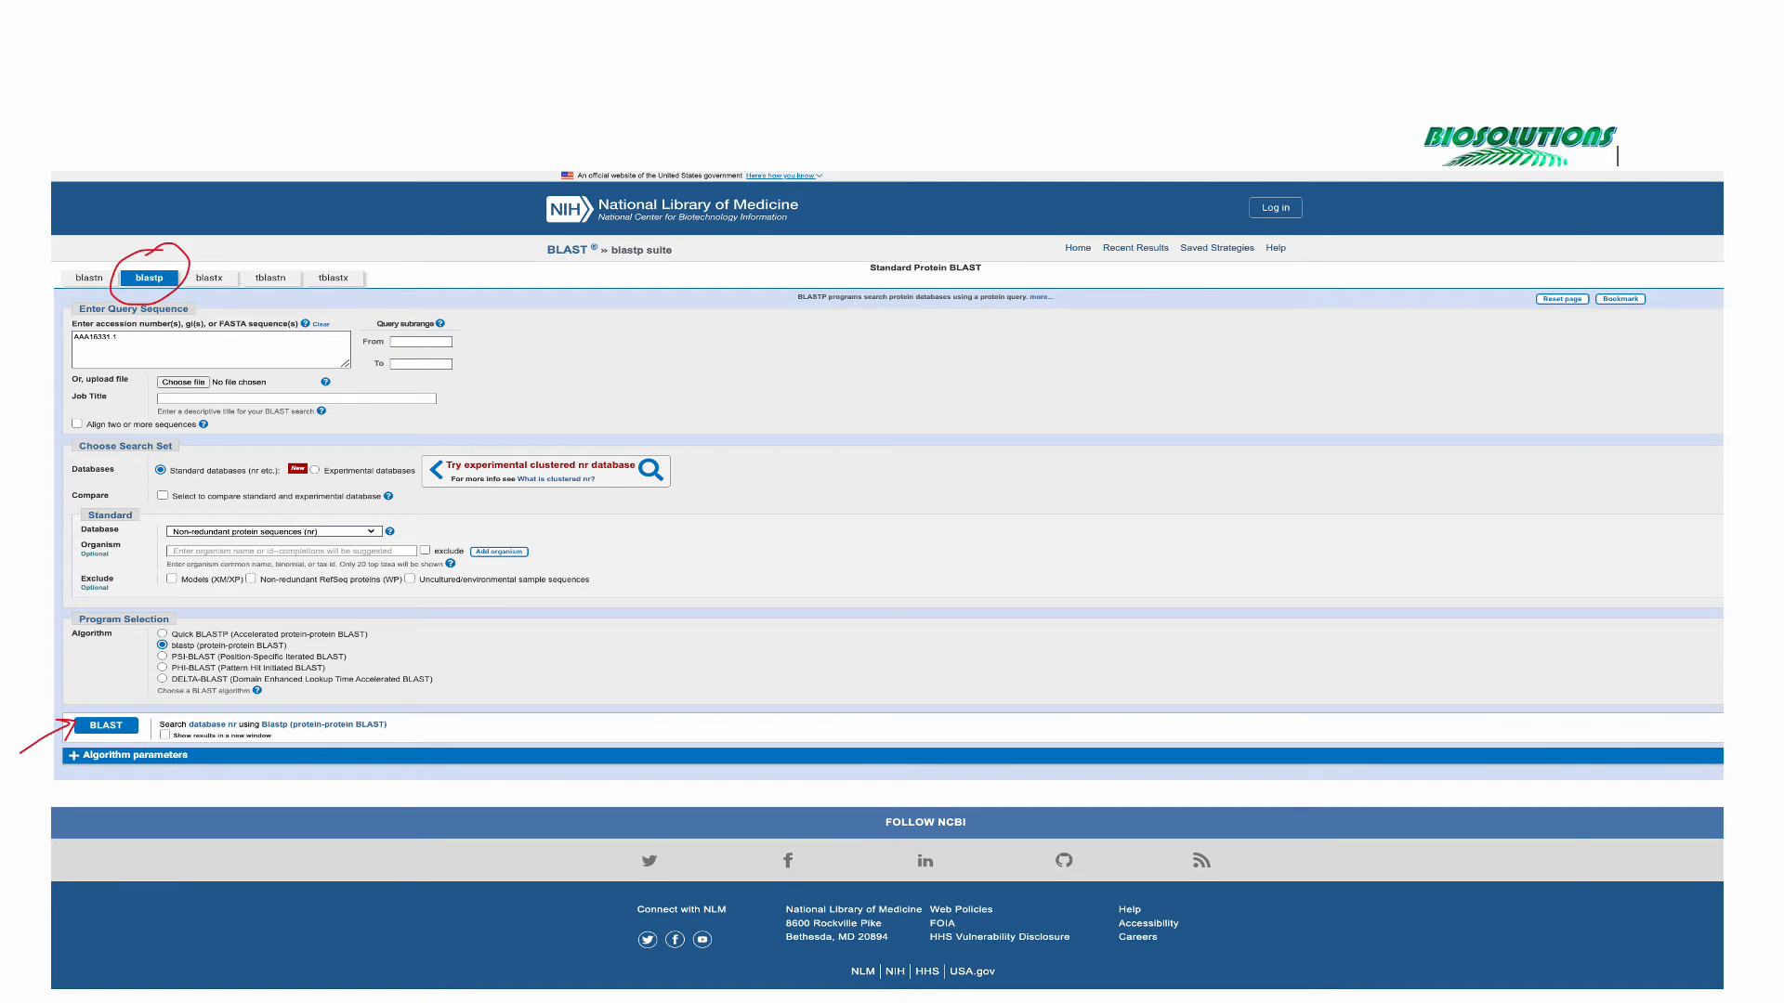
- Start the blastp search for the gamma globin protein query
click(105, 725)
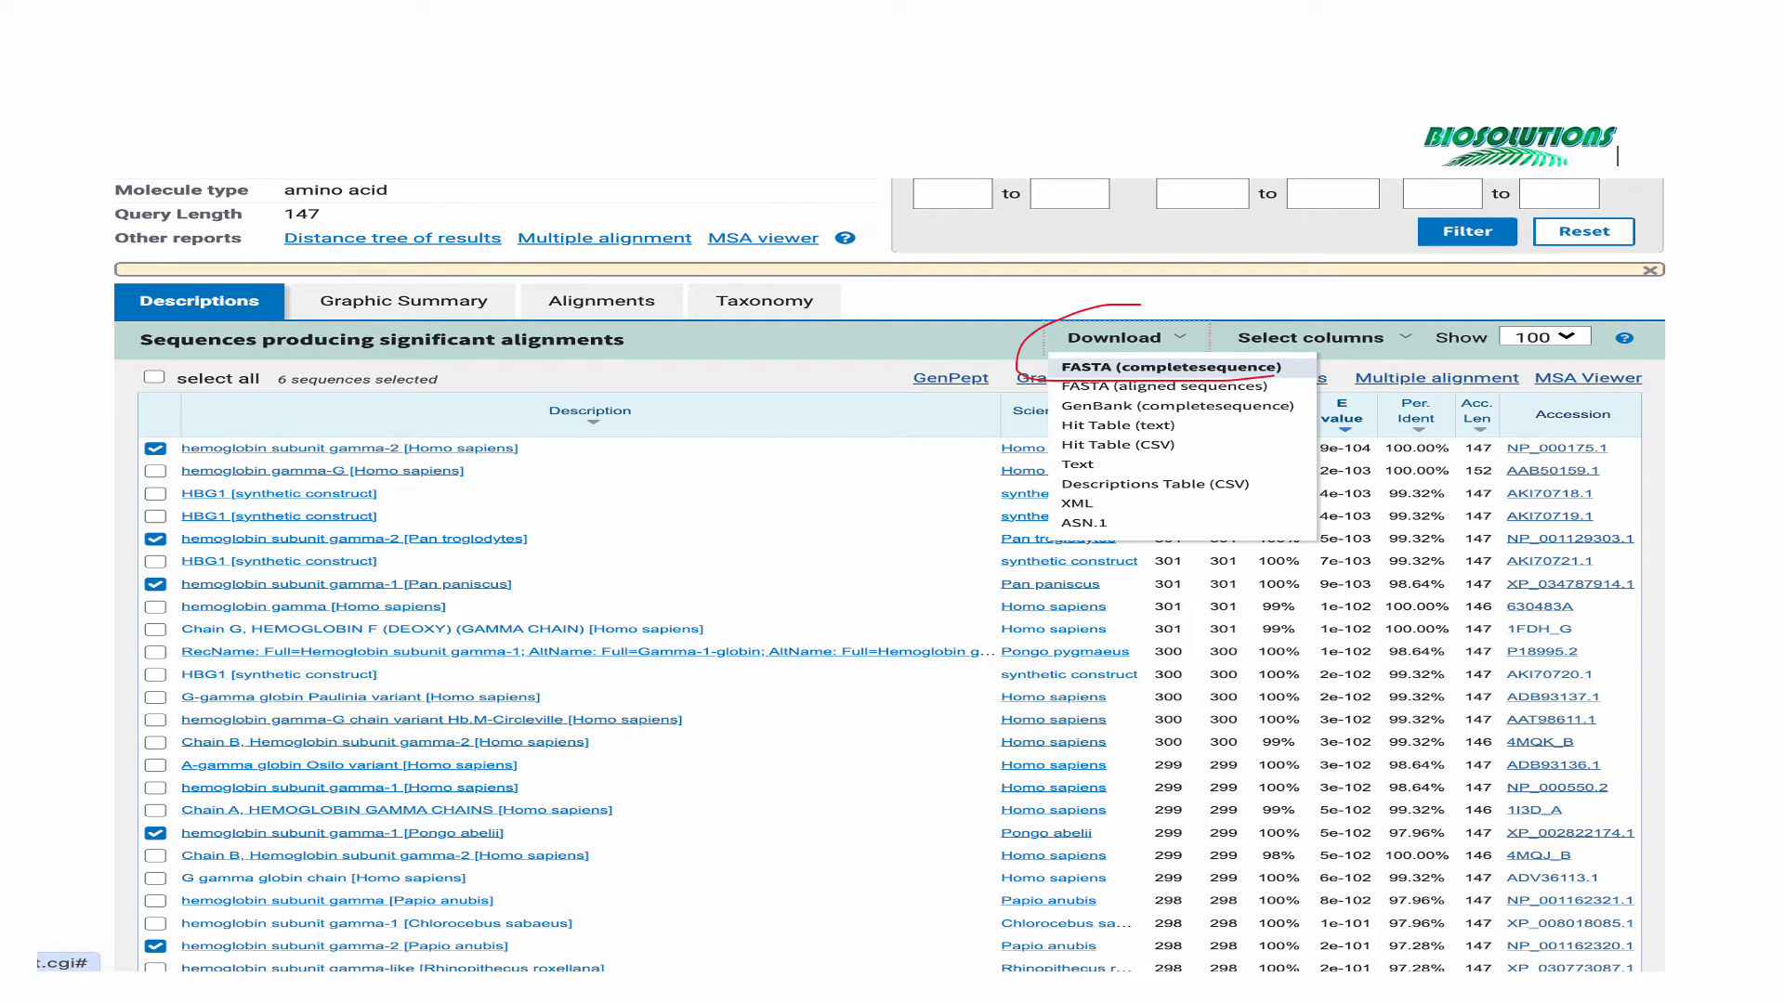
- Download the six selected gamma globin hits as complete-sequence FASTA
click(1175, 366)
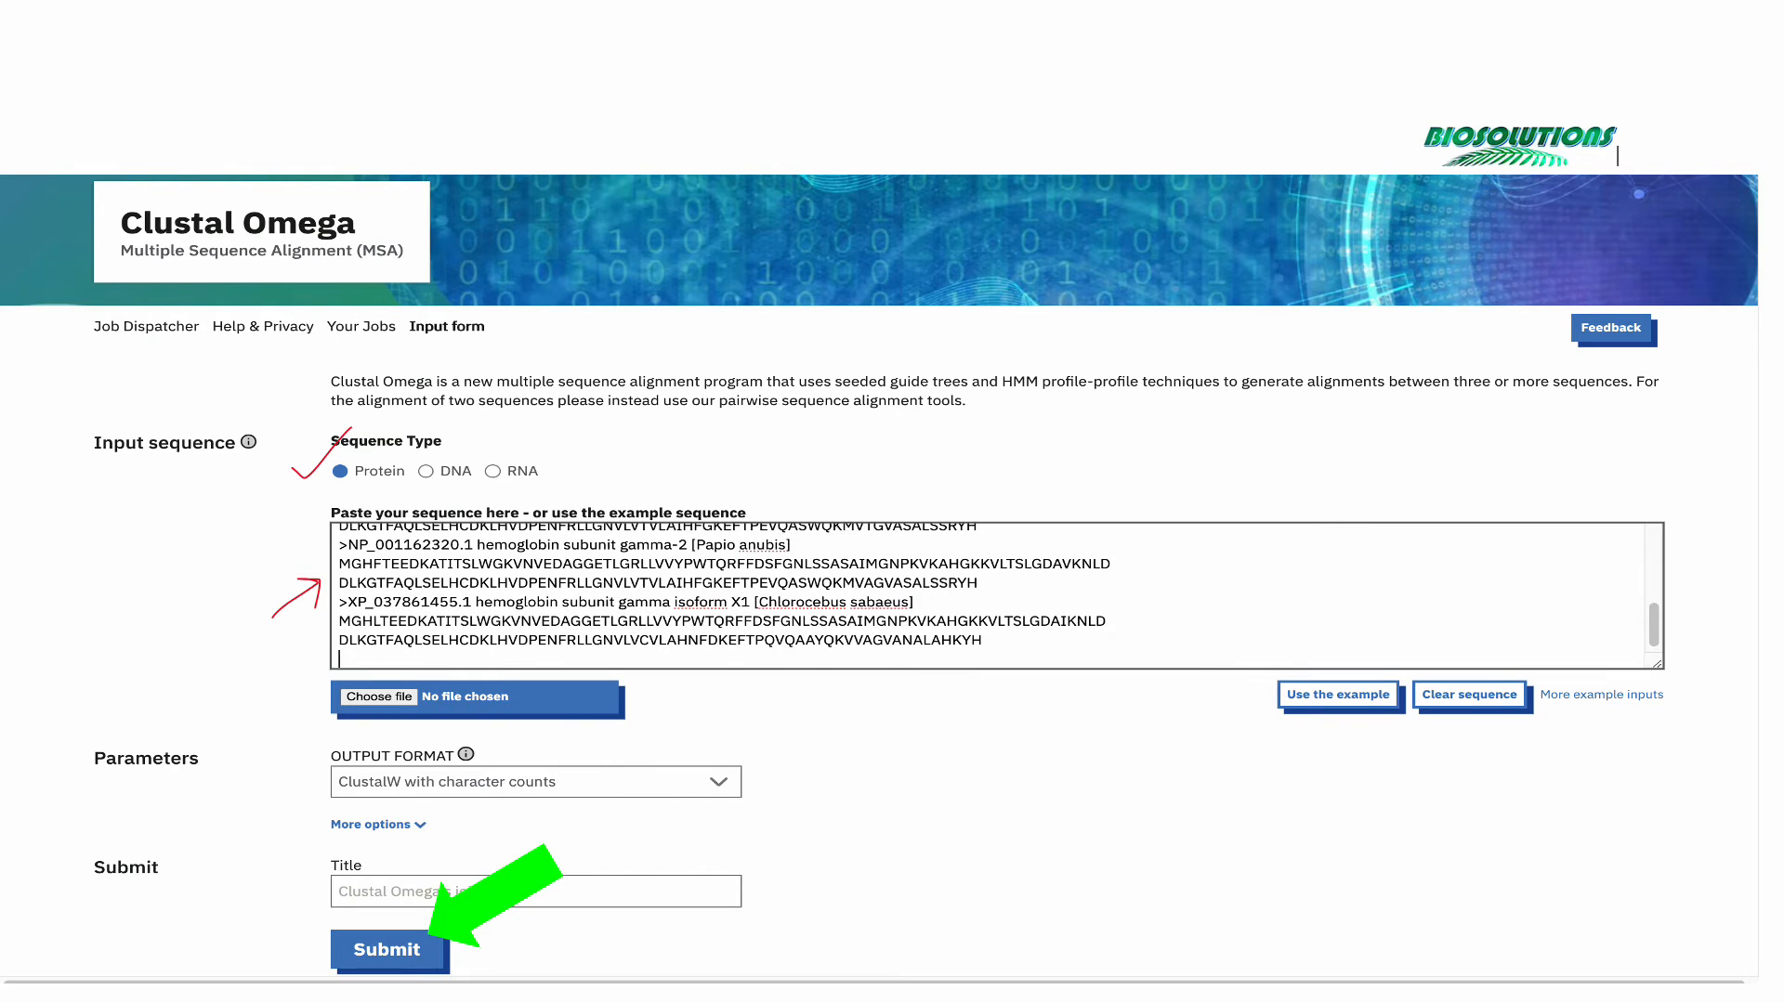
- Submit the six gamma globin protein sequences for Clustal Omega alignment
click(386, 950)
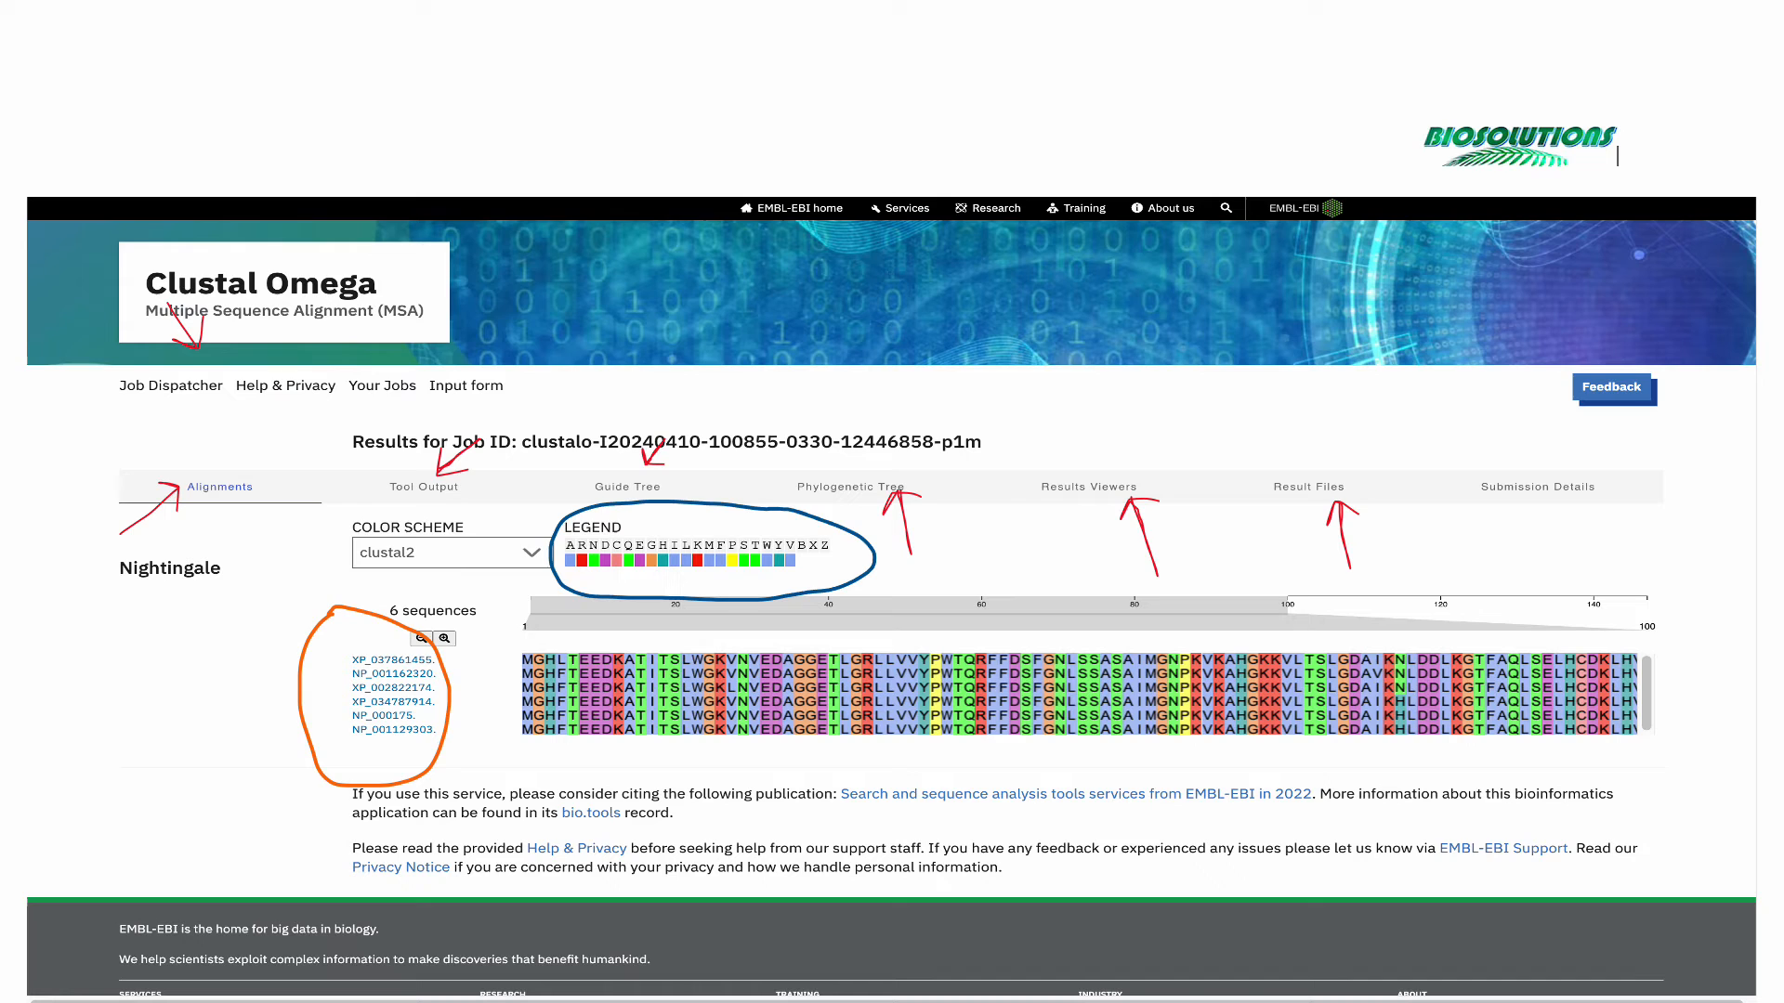
- Review the colored text alignment output, then show the phylogenetic tree of the six sequences
click(423, 486)
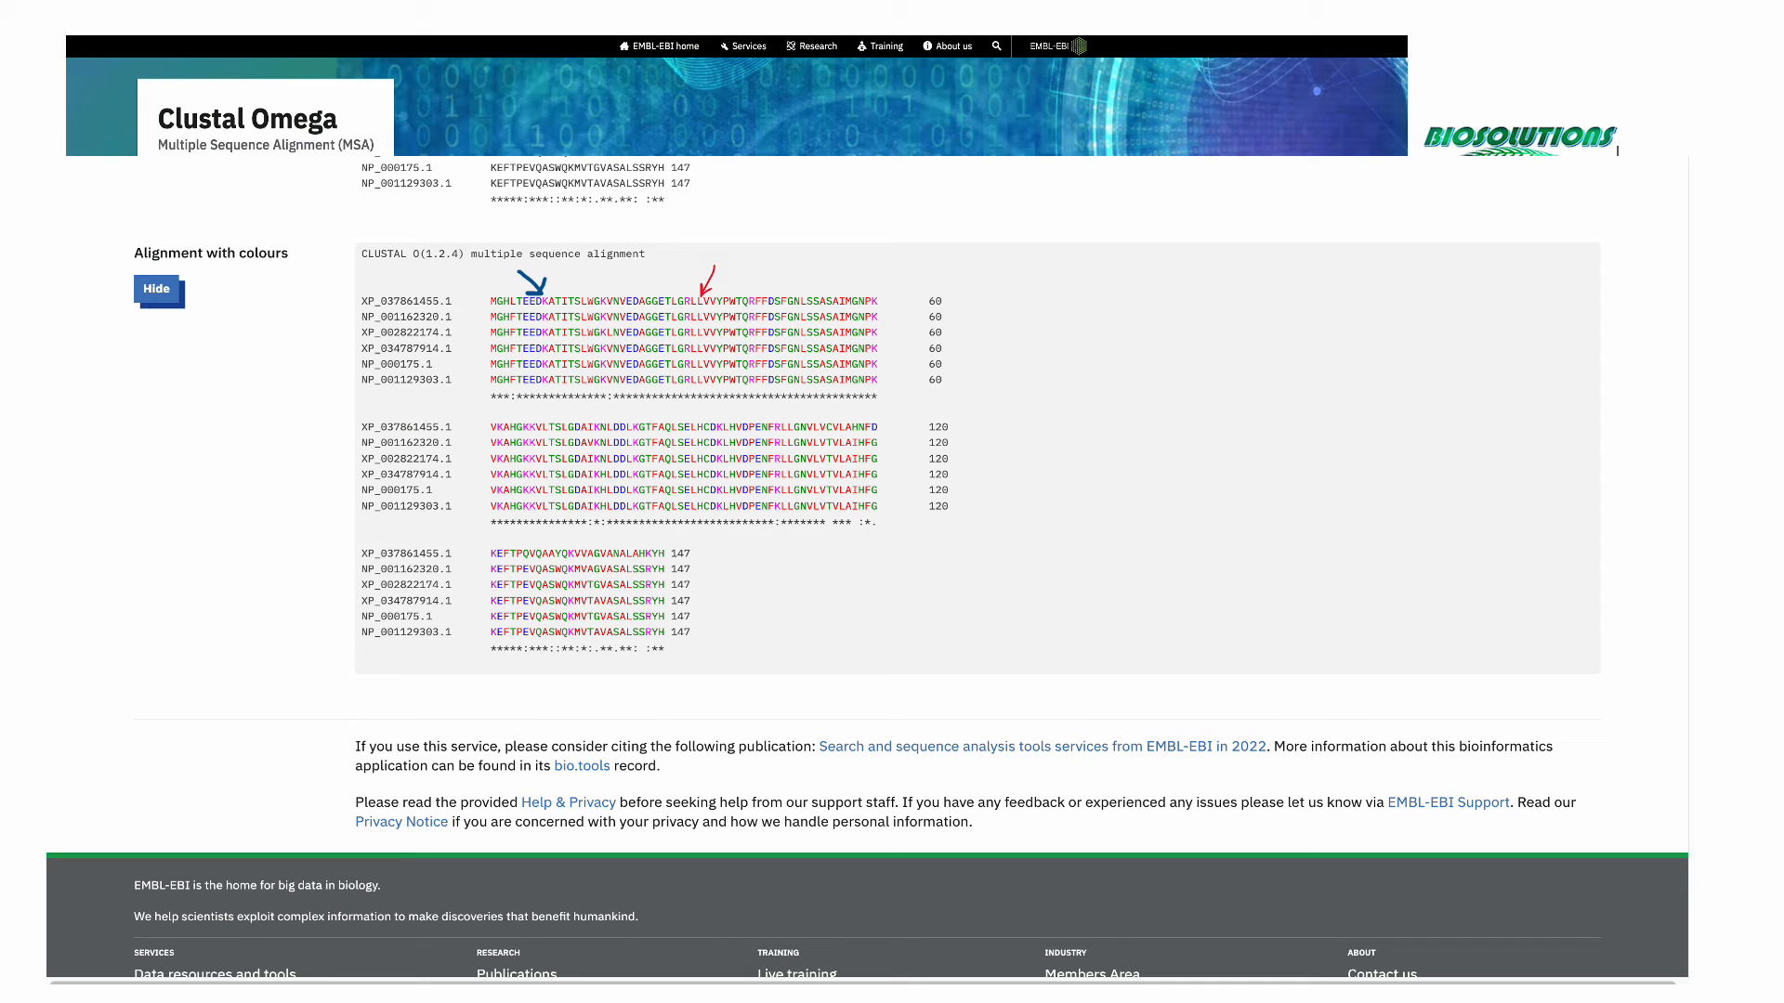
click(699, 199)
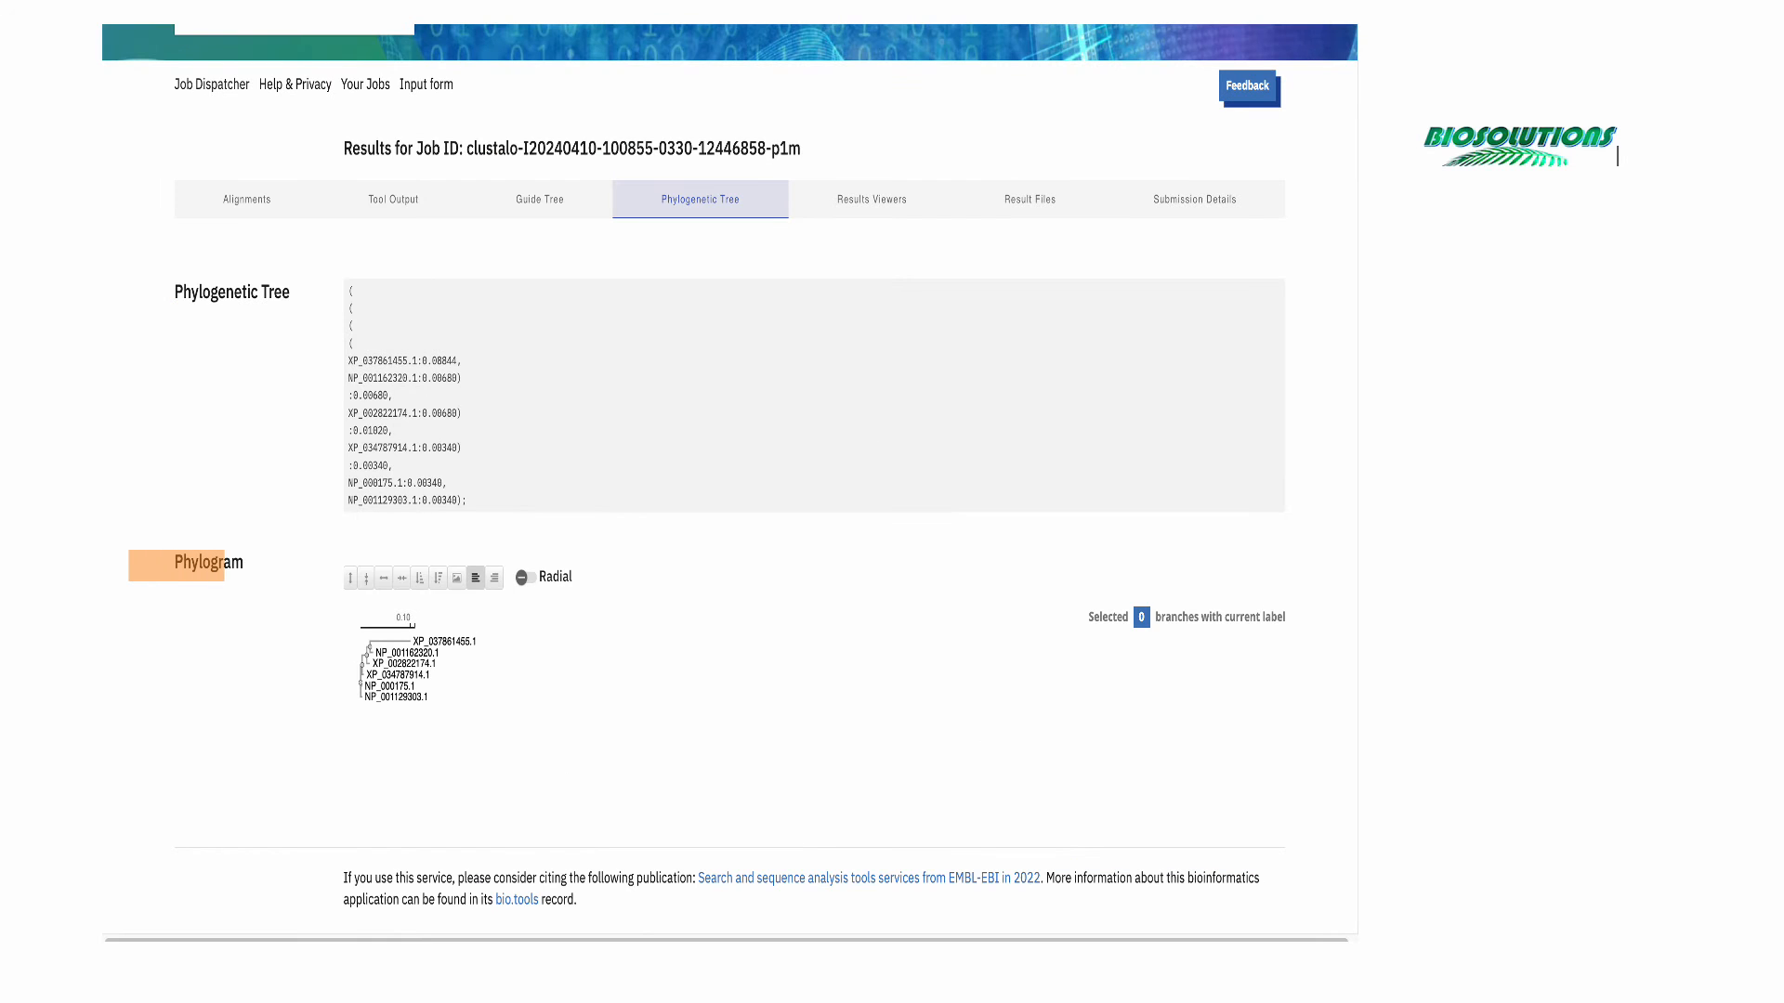